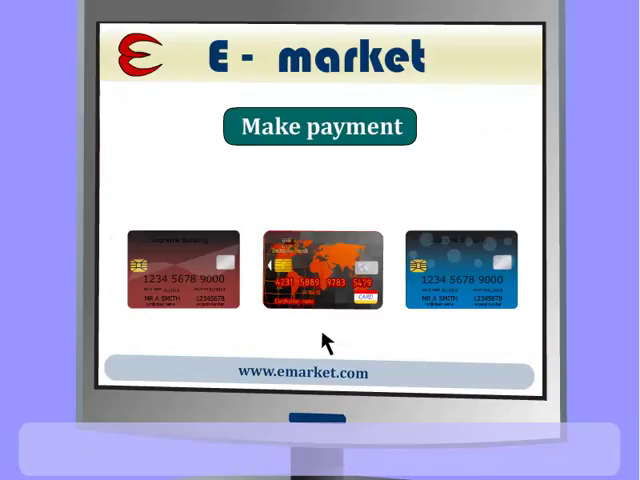
pyautogui.moveTo(335, 172)
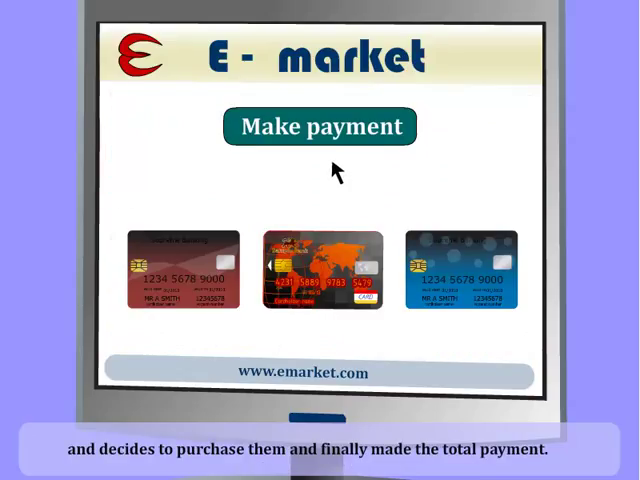